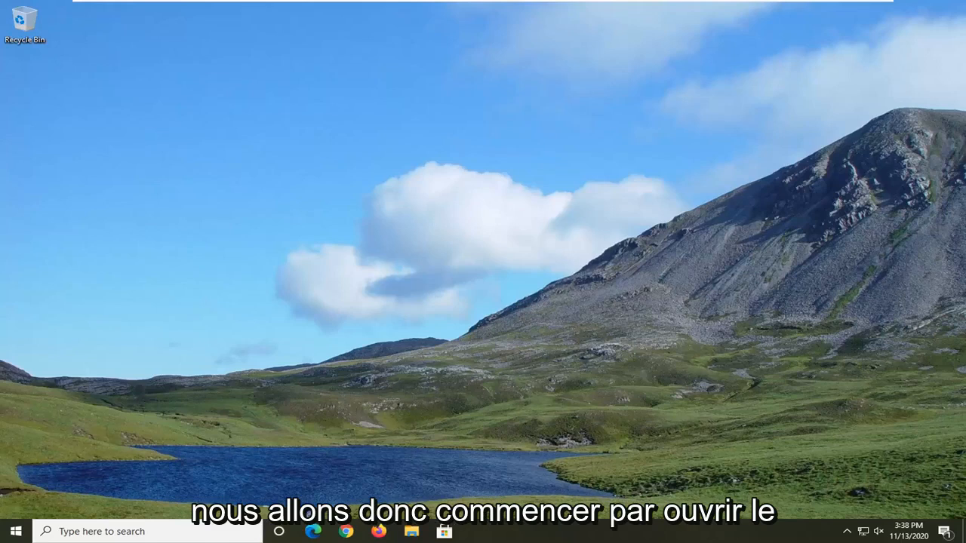
Search the Start menu for 'services' and launch the Services app
{"action": "left_click", "coordinate": [15, 531]}
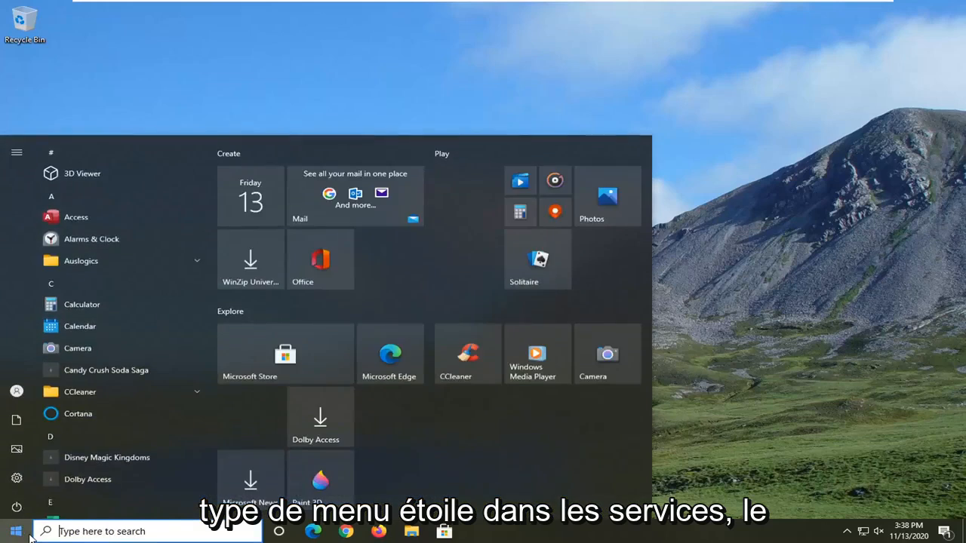
{"action": "type", "text": "services"}
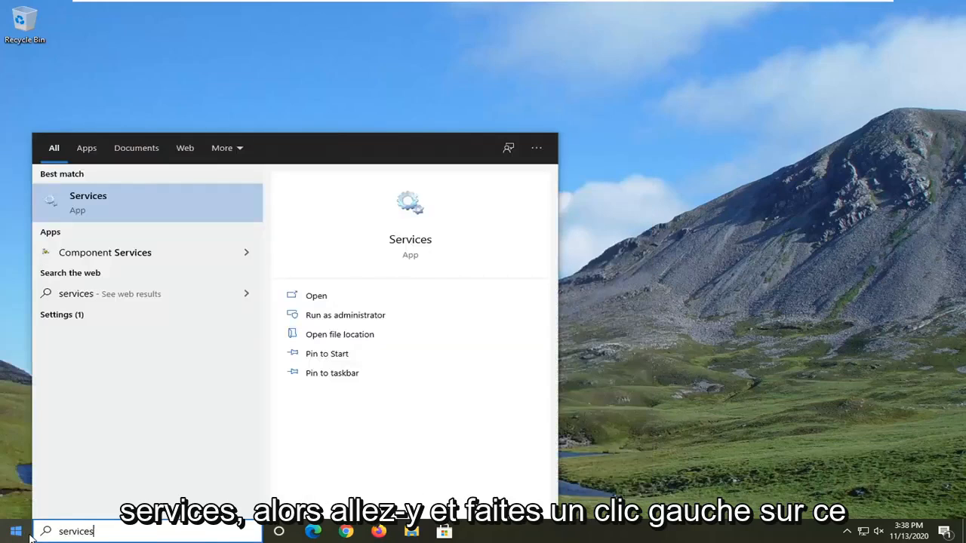
{"action": "left_click", "coordinate": [87, 203]}
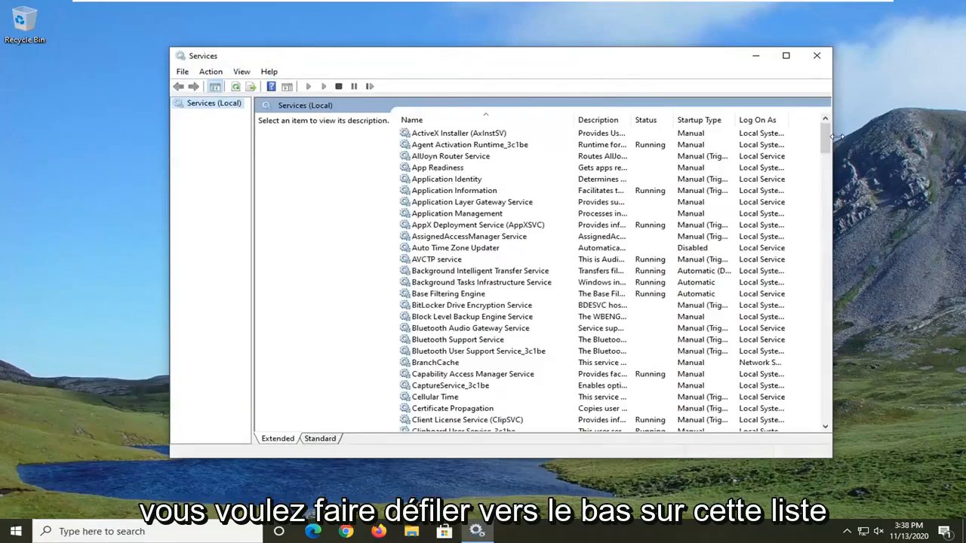
Scroll the services list down to Windows Error Reporting Service
{"action": "scroll", "scroll_direction": "down", "scroll_amount": 3}
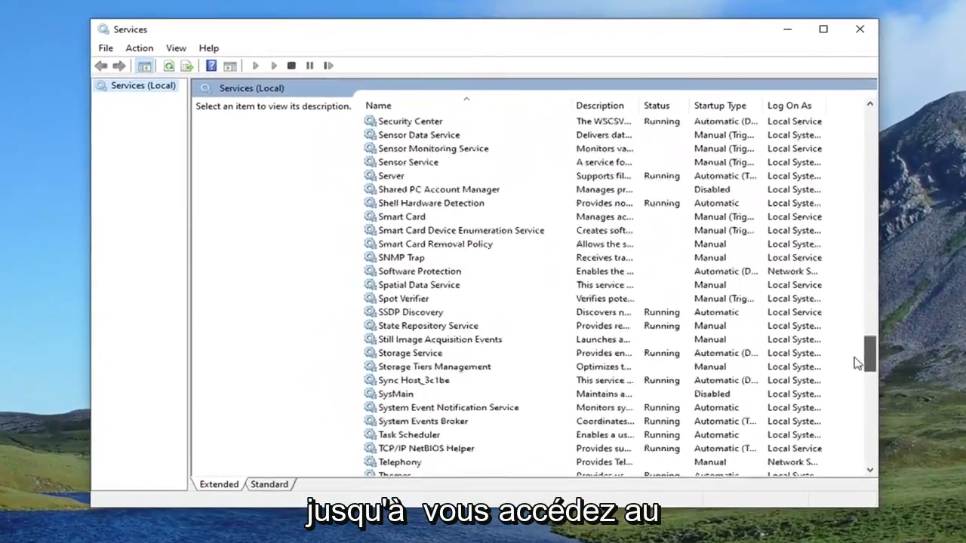
{"action": "scroll", "scroll_direction": "down", "scroll_amount": 3}
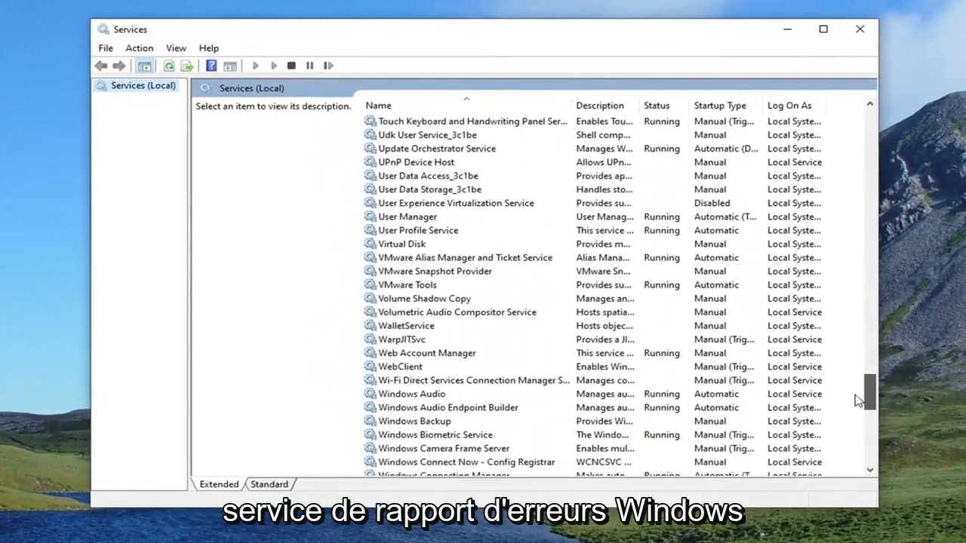
{"action": "scroll", "scroll_direction": "down", "scroll_amount": 3}
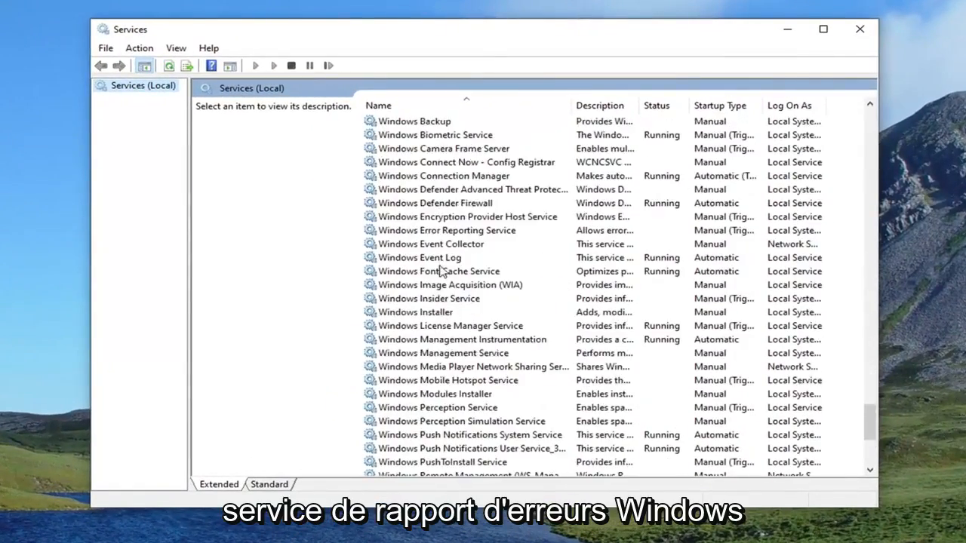
Set Windows Error Reporting Service's startup type to Disabled and apply it
{"action": "double_click", "coordinate": [448, 231]}
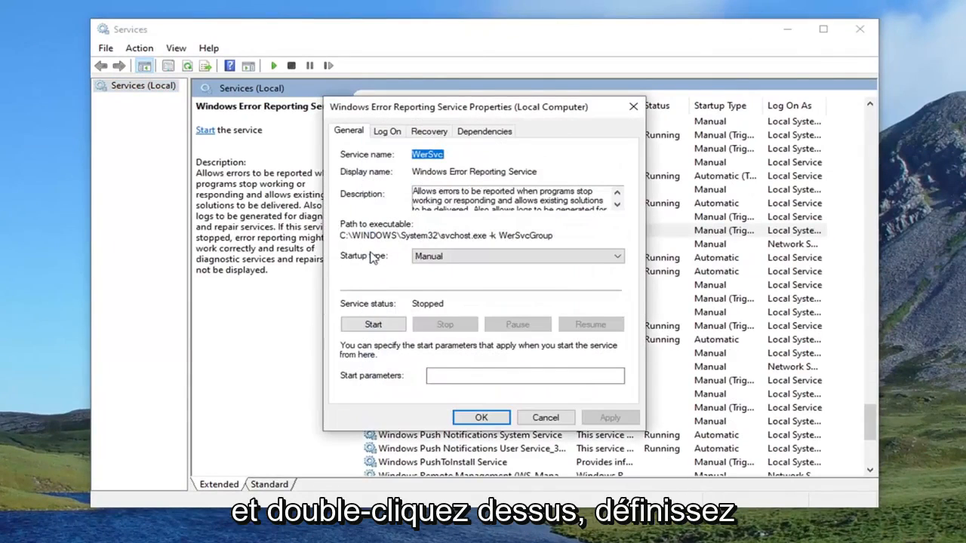
{"action": "mouse_move", "coordinate": [377, 356]}
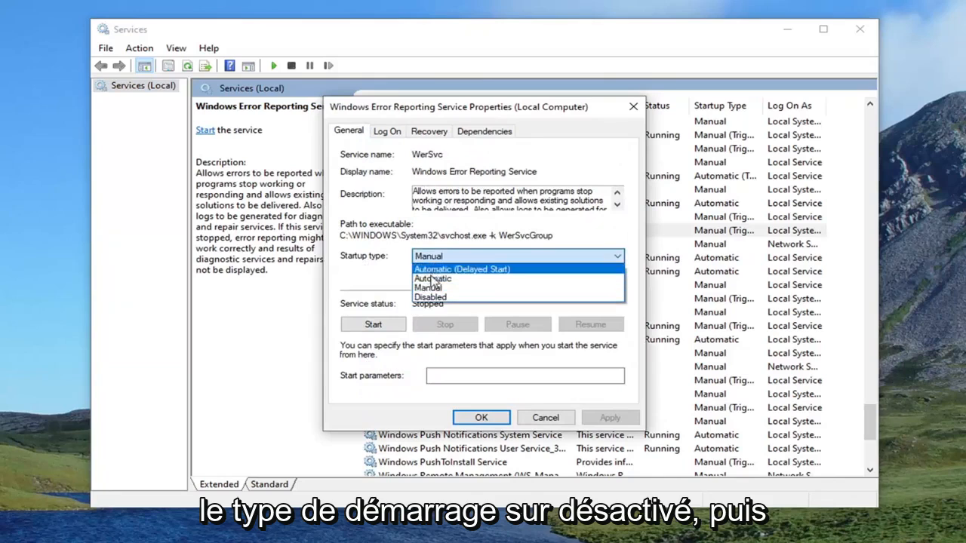
{"action": "left_click", "coordinate": [430, 297]}
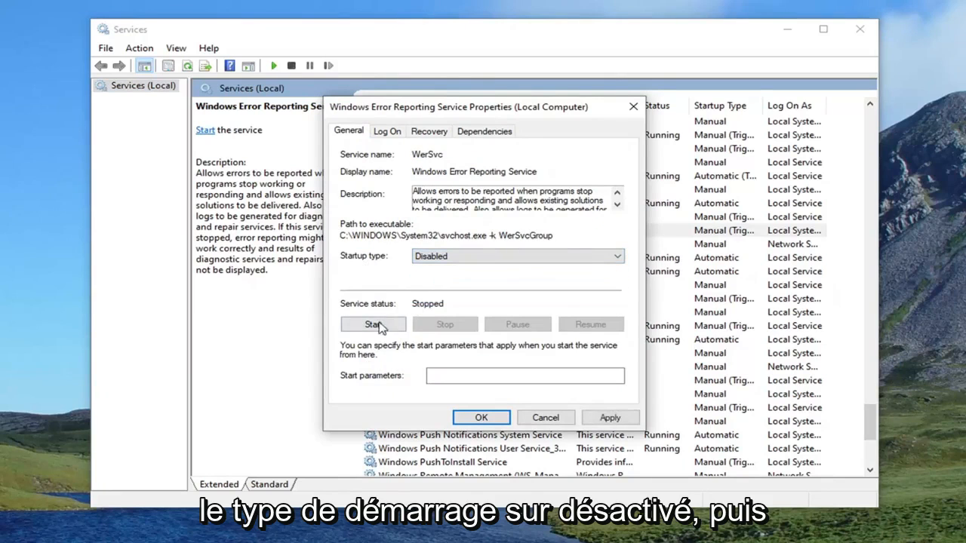
{"action": "left_click", "coordinate": [480, 417]}
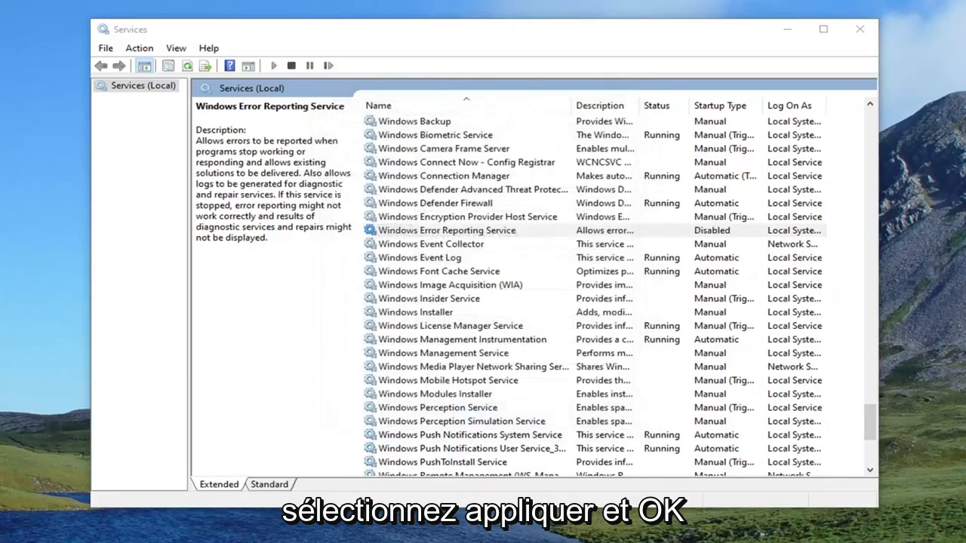
{"action": "left_click", "coordinate": [447, 230]}
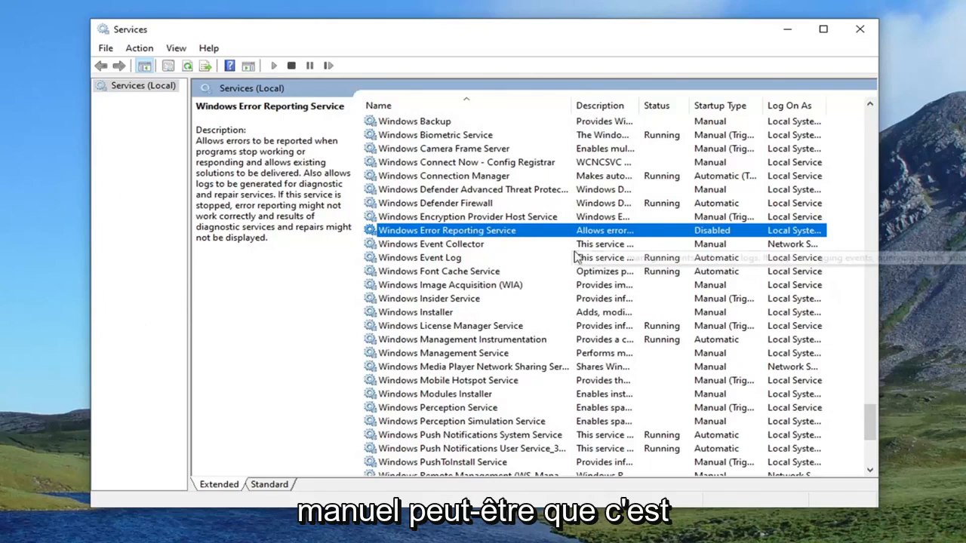
{"action": "mouse_move", "coordinate": [543, 253]}
{"action": "type", "text": "cmd"}
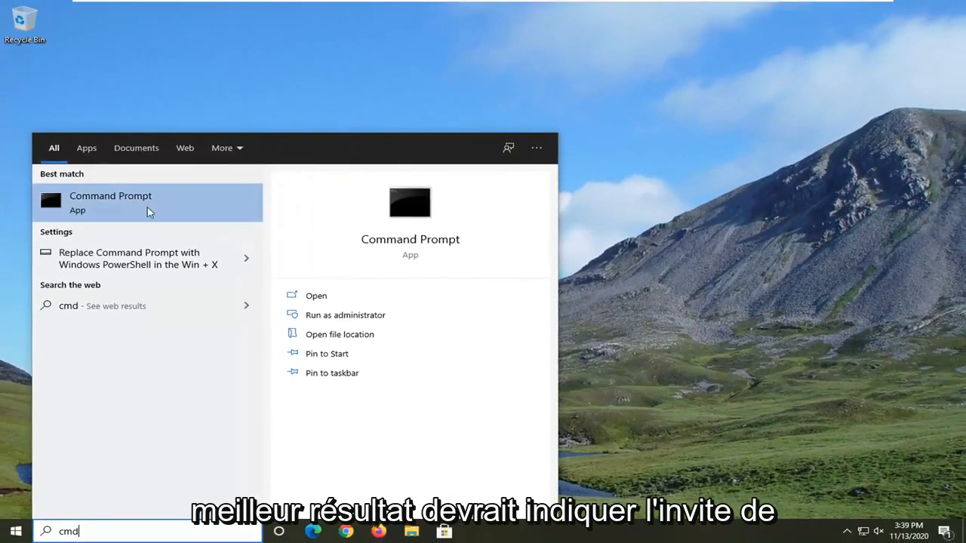
Run Command Prompt as administrator from the Start search results
{"action": "right_click", "coordinate": [110, 202]}
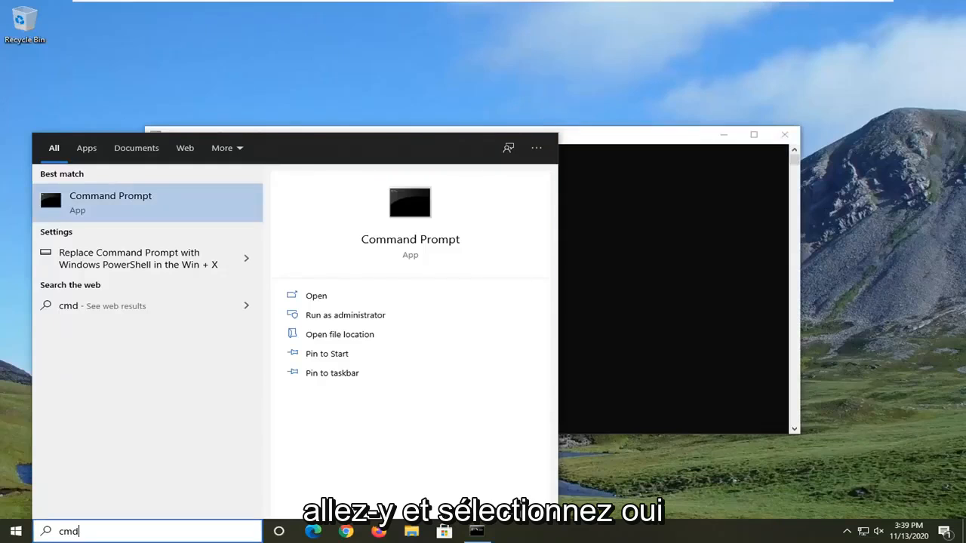
{"action": "left_click", "coordinate": [345, 315]}
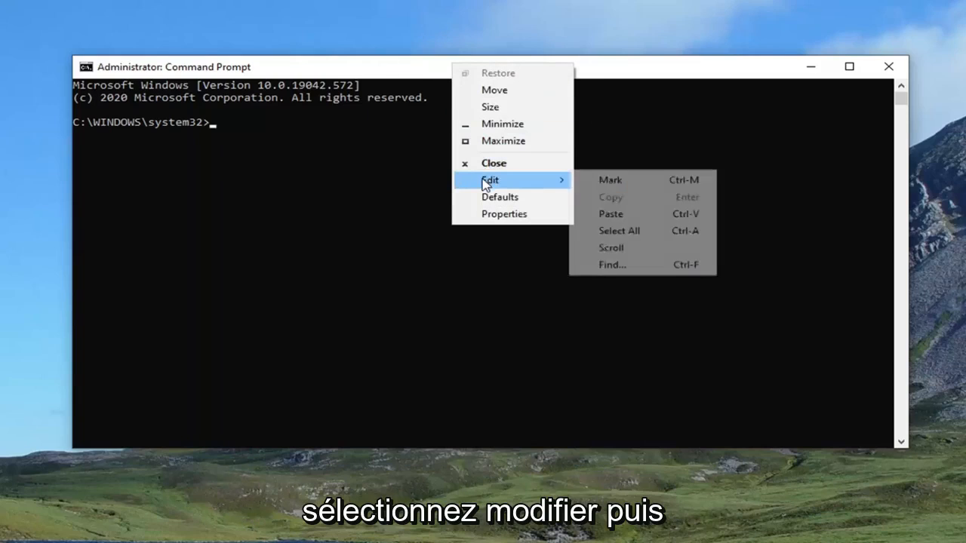
Paste the DISM /Online /Cleanup-Image /RestoreHealth command into the prompt
{"action": "left_click", "coordinate": [610, 214]}
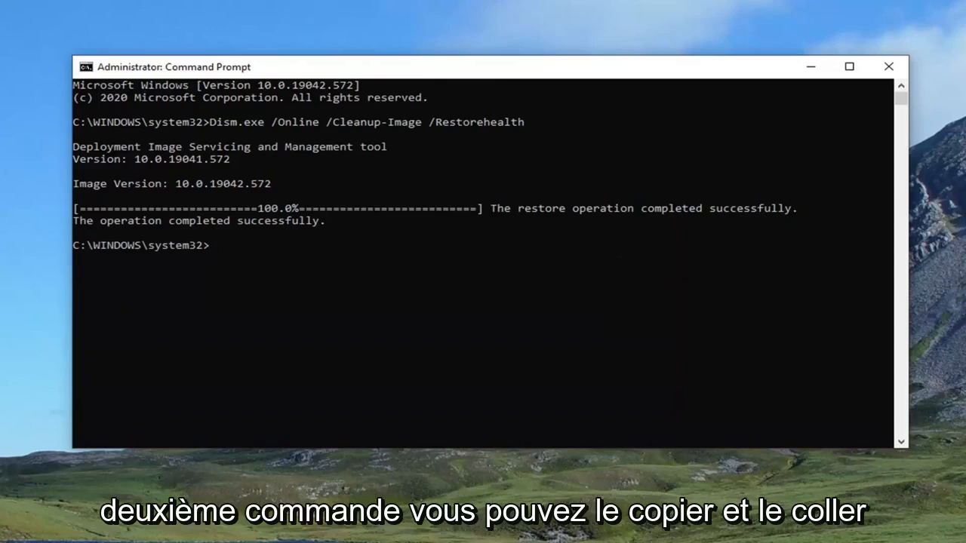
{"action": "mouse_move", "coordinate": [256, 287]}
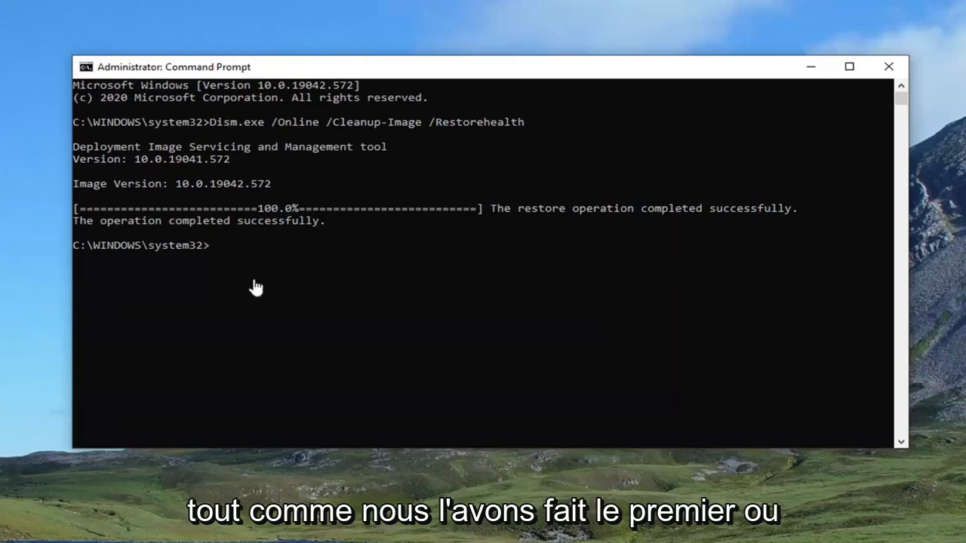
Type 'sfc /scannow' at the administrator prompt
{"action": "type", "text": "s"}
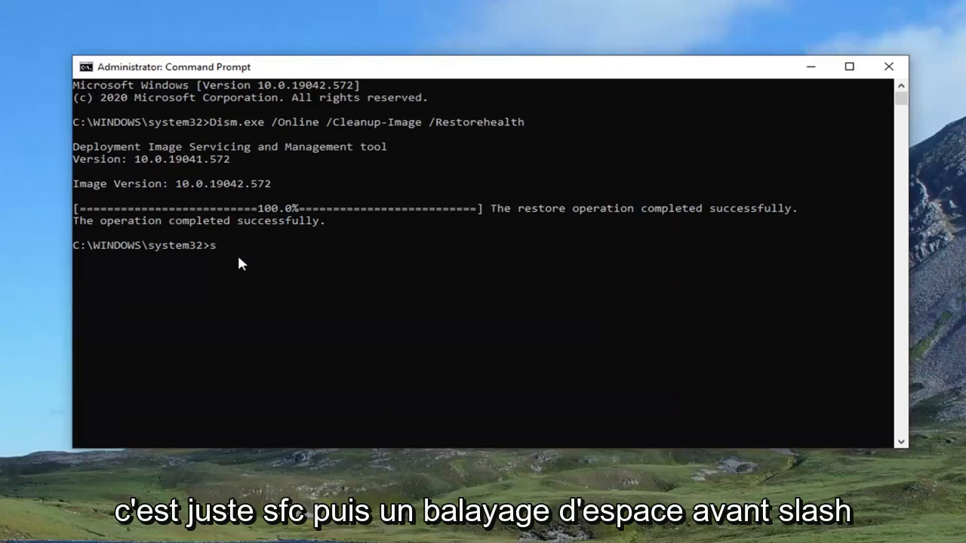
{"action": "type", "text": "fc"}
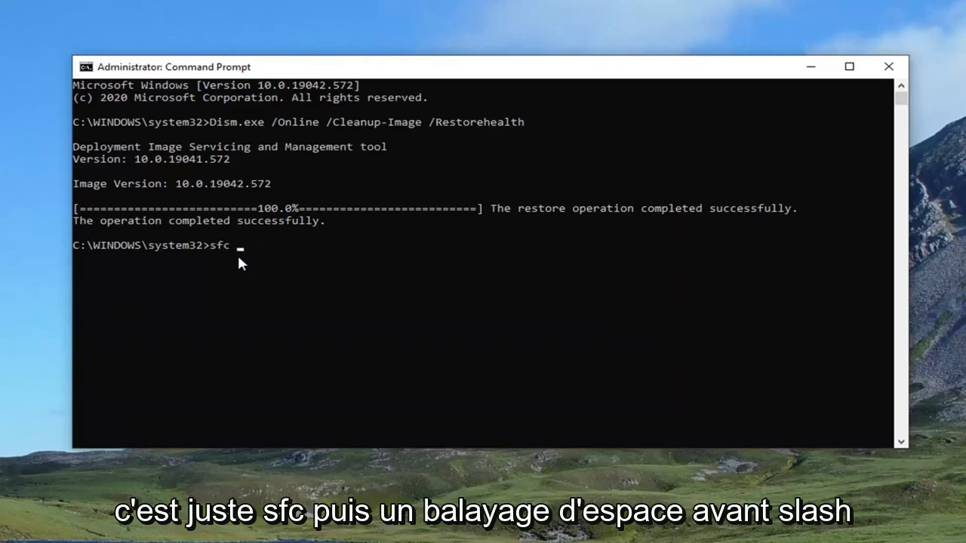
{"action": "type", "text": "/scannow"}
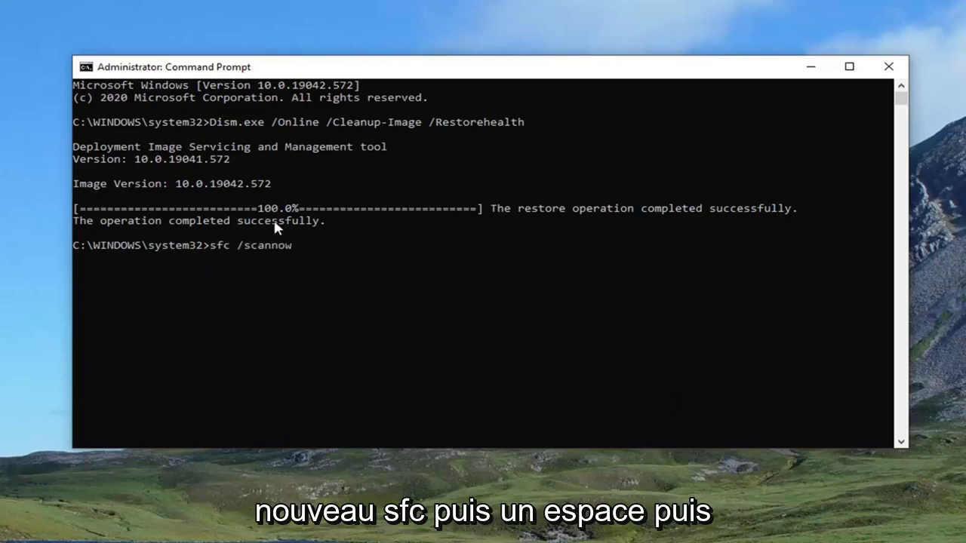
{"action": "mouse_move", "coordinate": [236, 262]}
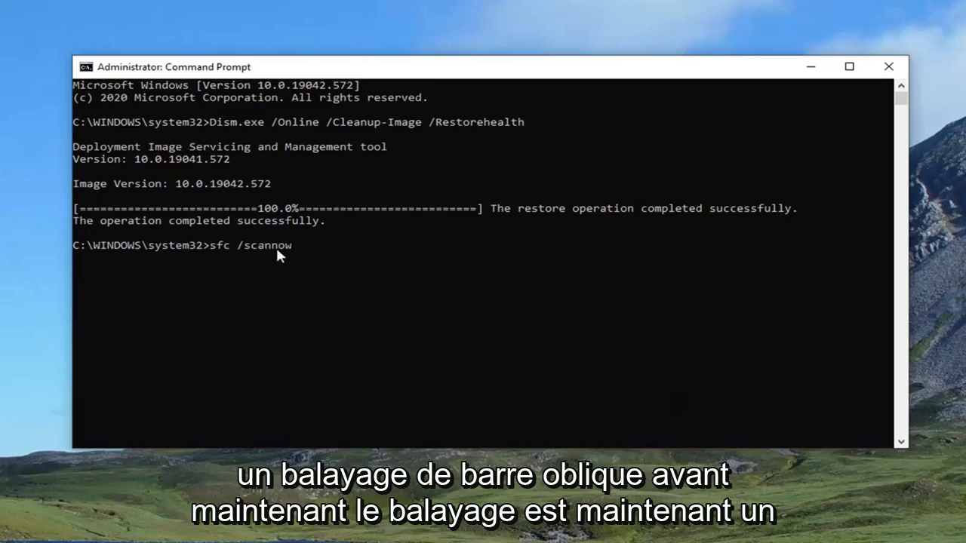
{"action": "mouse_move", "coordinate": [113, 334]}
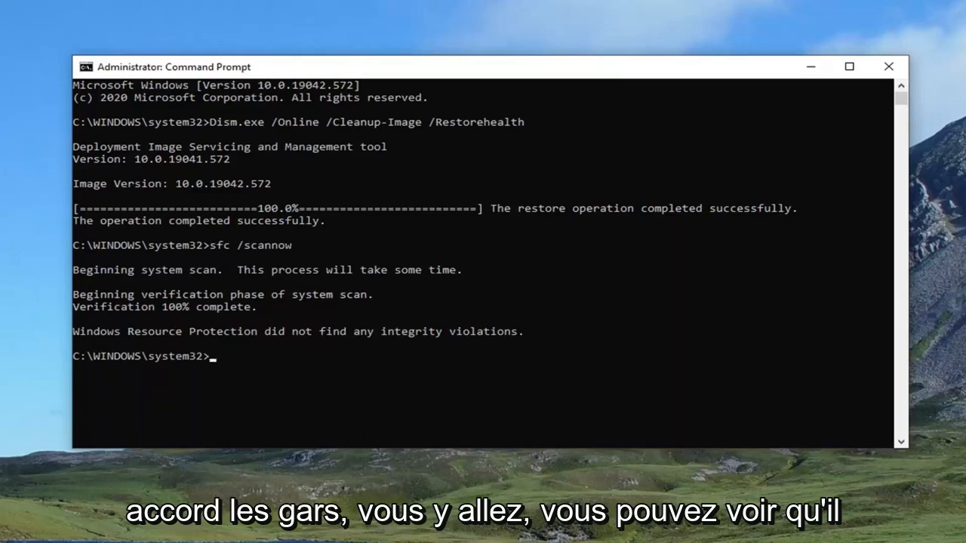
{"action": "mouse_move", "coordinate": [679, 337]}
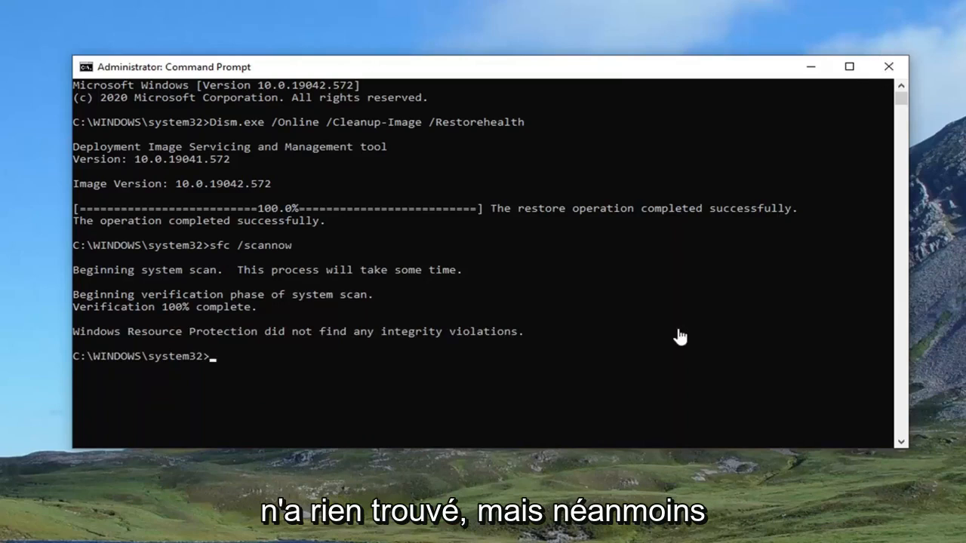
{"action": "mouse_move", "coordinate": [909, 71]}
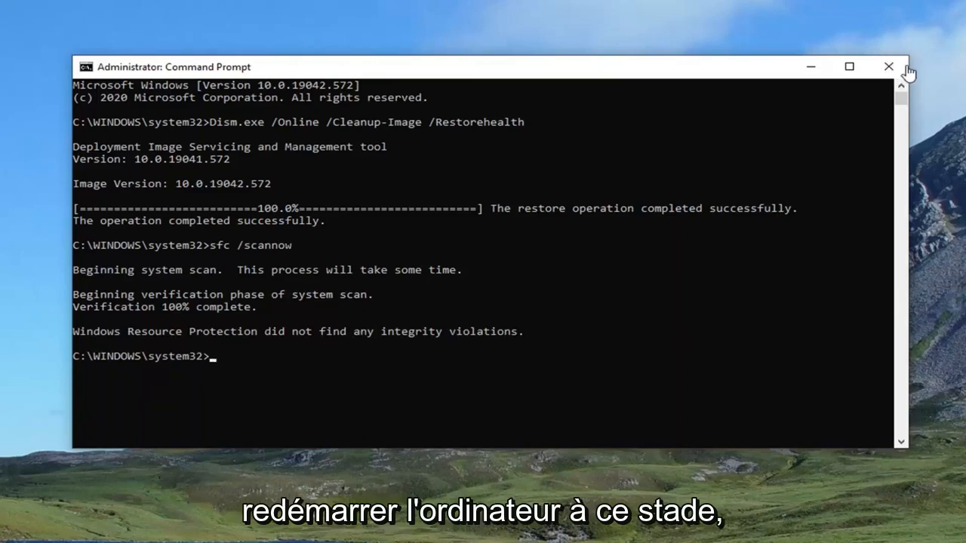
Close the administrator Command Prompt window
{"action": "left_click", "coordinate": [888, 66]}
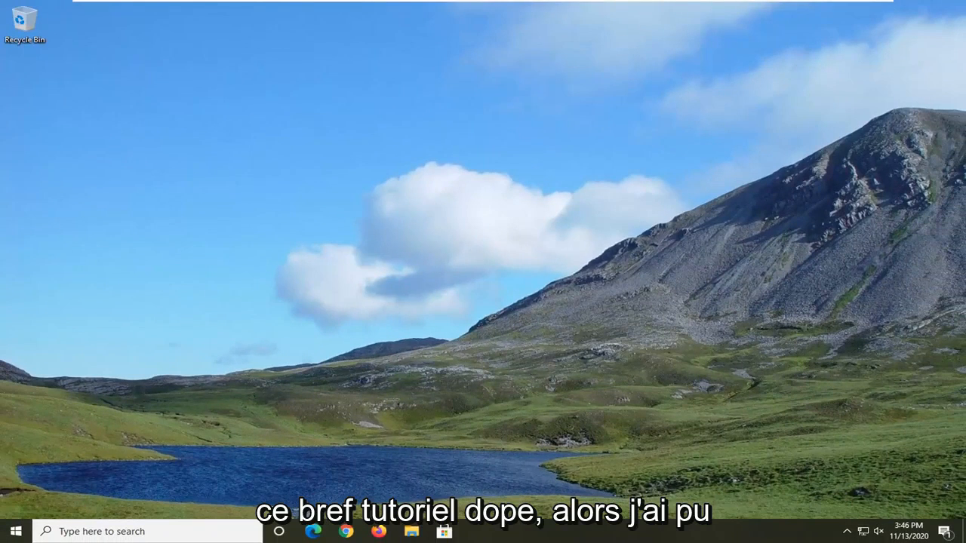